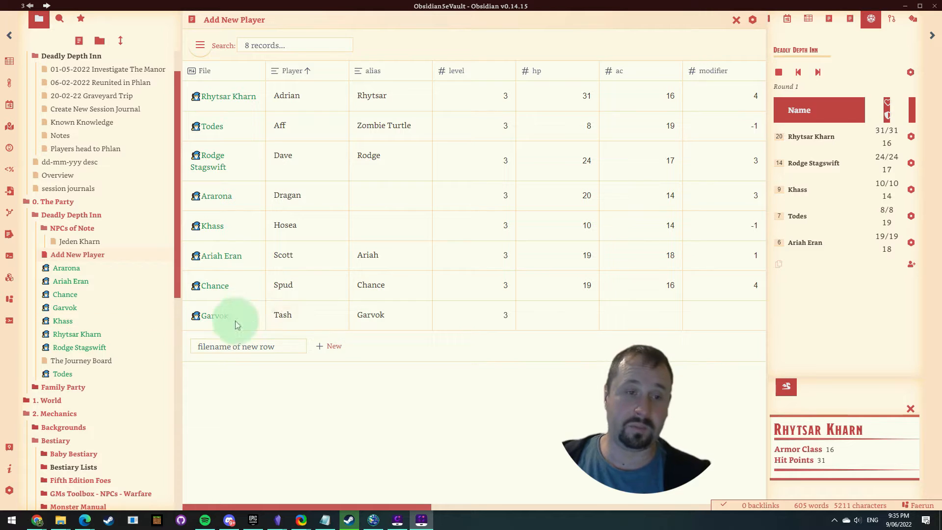
{"action": "mouse_move", "coordinate": [543, 282]}
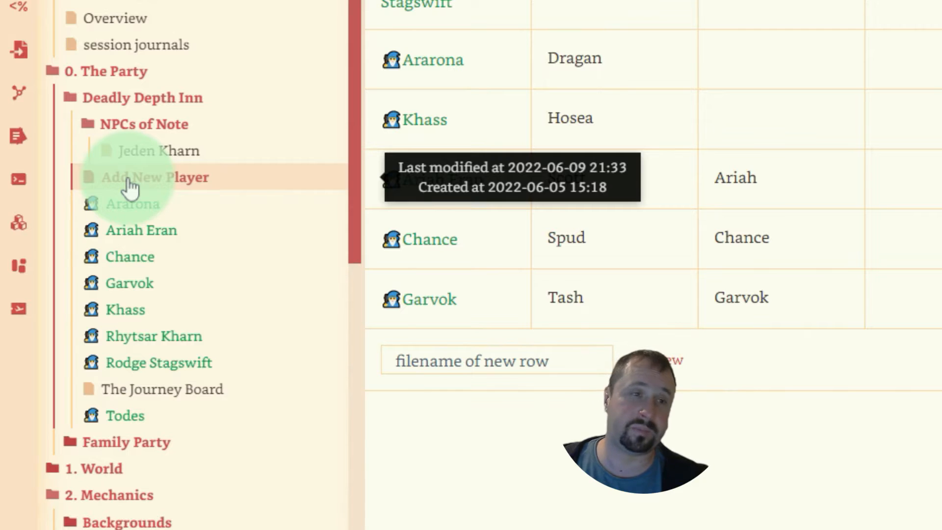
Show the Add New Player note as its database table of party members.
{"action": "left_click", "coordinate": [155, 177]}
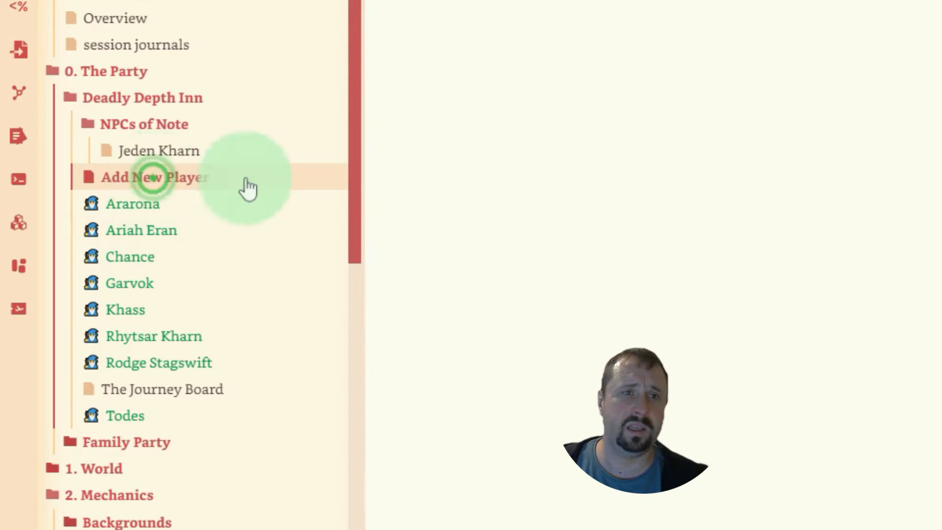
{"action": "left_click", "coordinate": [155, 178]}
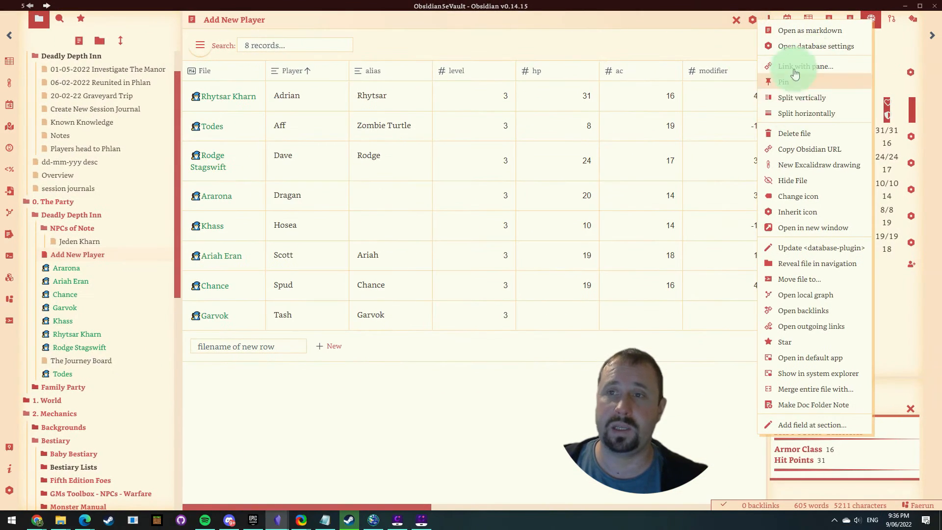
{"action": "left_click", "coordinate": [816, 46]}
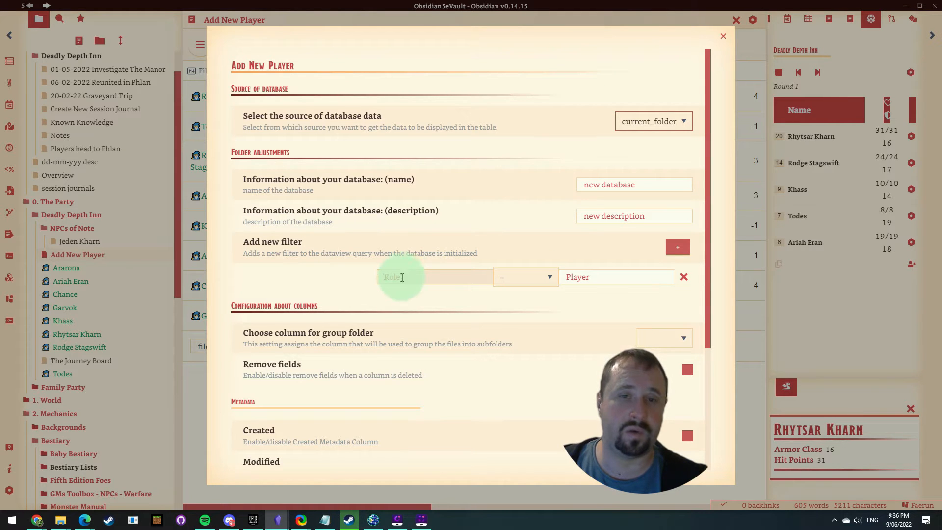
{"action": "left_click", "coordinate": [723, 37]}
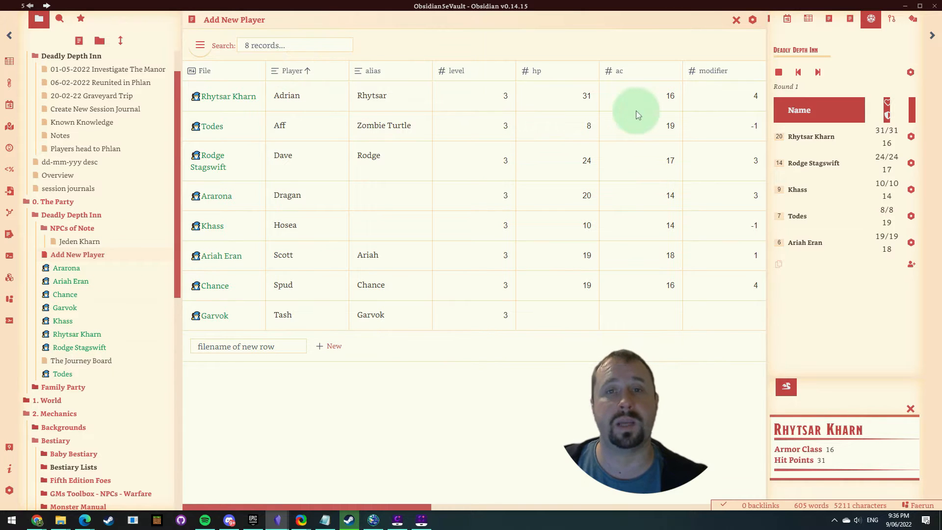
{"action": "mouse_move", "coordinate": [312, 233]}
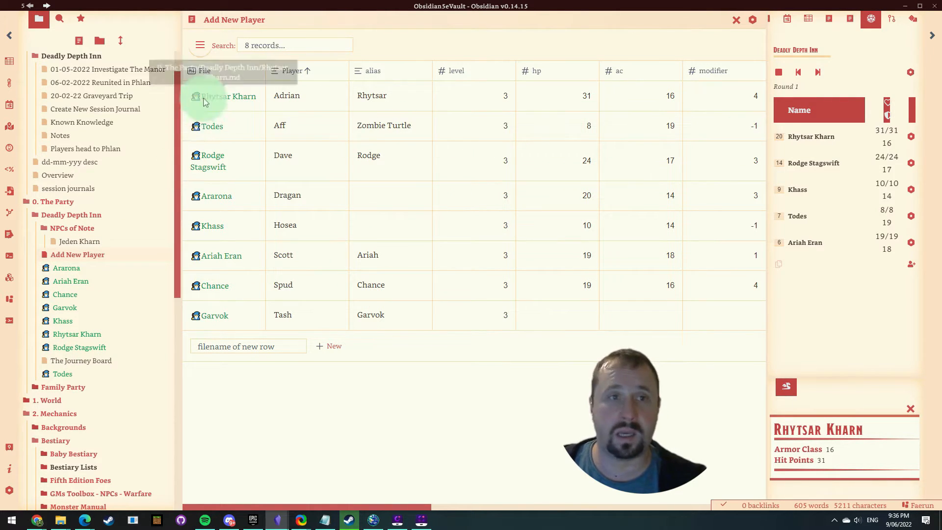
{"action": "mouse_move", "coordinate": [608, 102]}
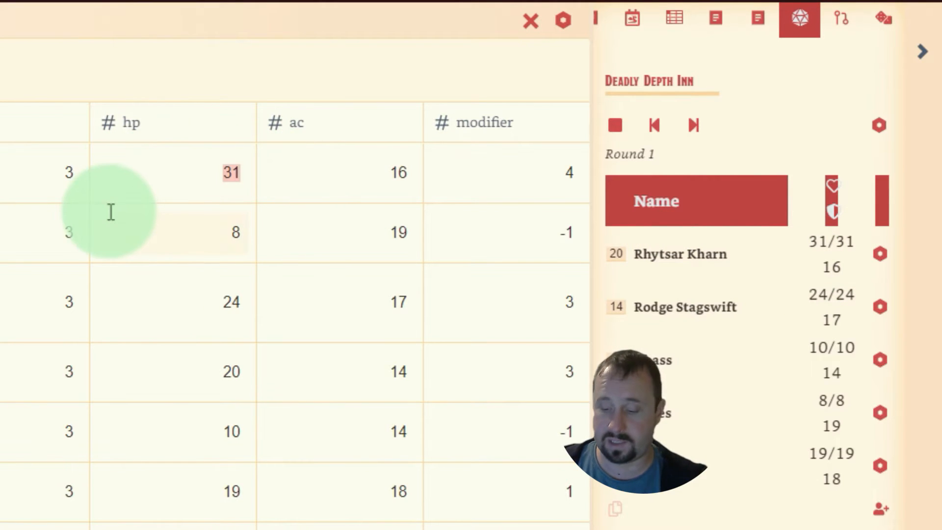
{"action": "type", "text": "41"}
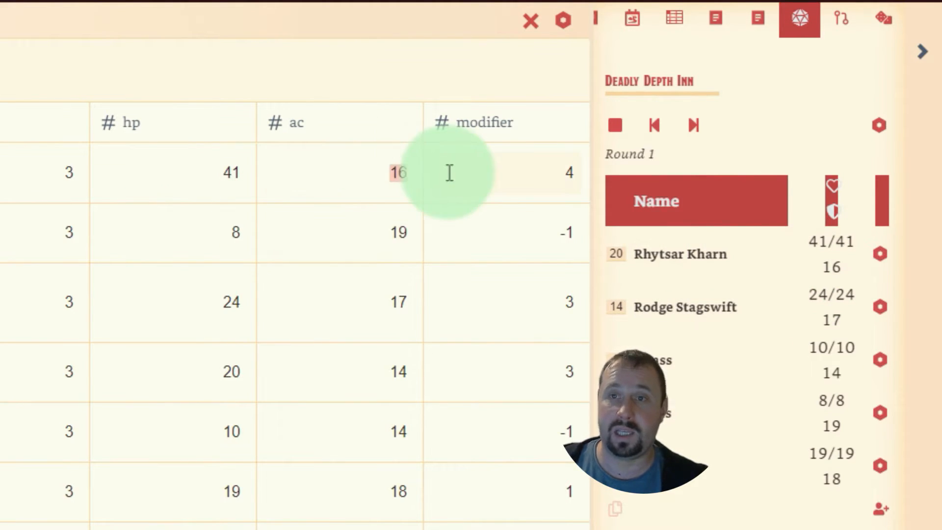
{"action": "type", "text": "20"}
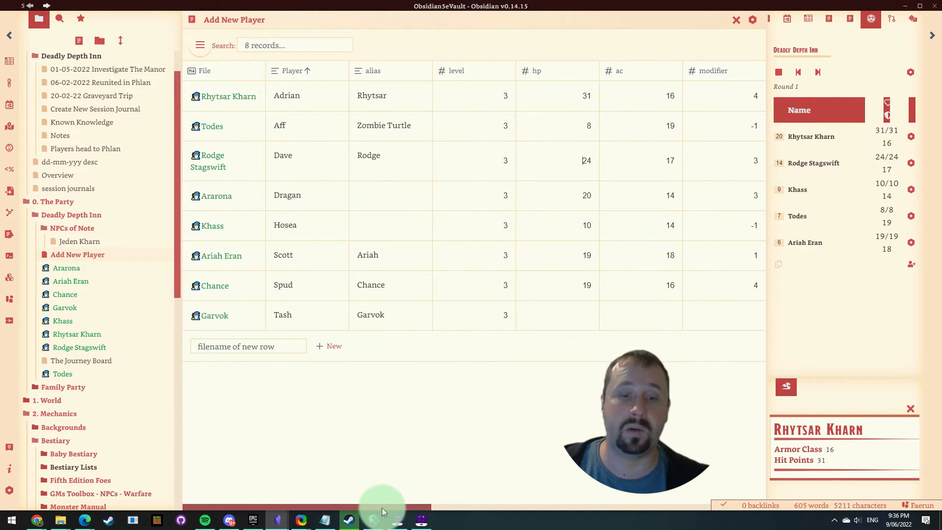
{"action": "scroll", "scroll_direction": "right", "scroll_amount": 3}
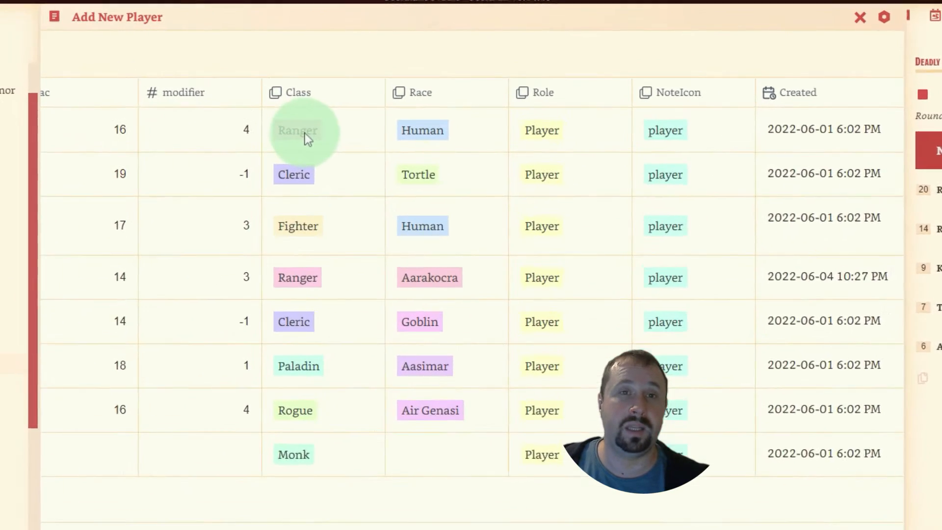
{"action": "left_click", "coordinate": [296, 130]}
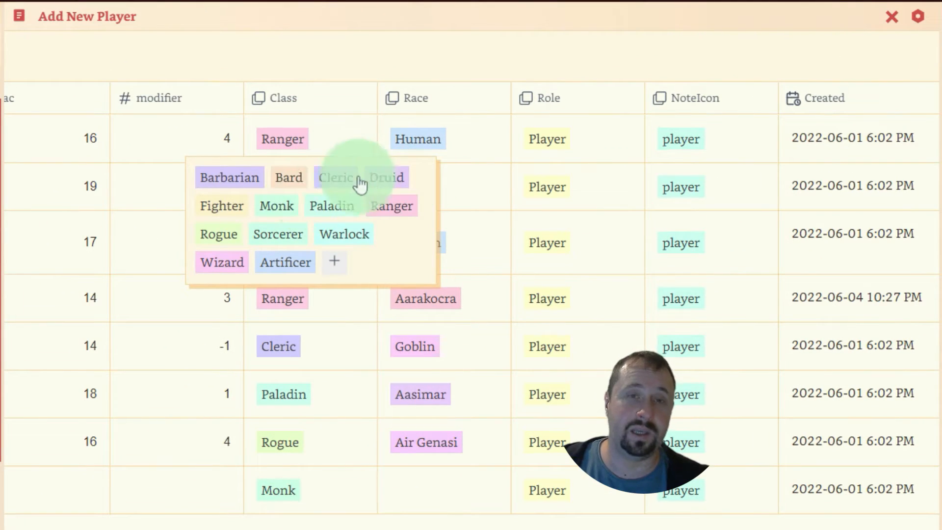
{"action": "mouse_move", "coordinate": [441, 145]}
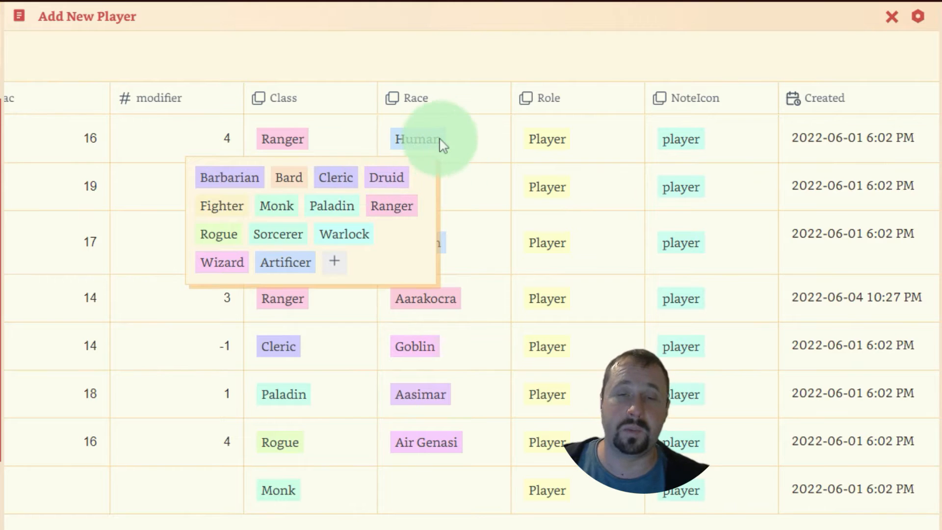
{"action": "left_click", "coordinate": [418, 138]}
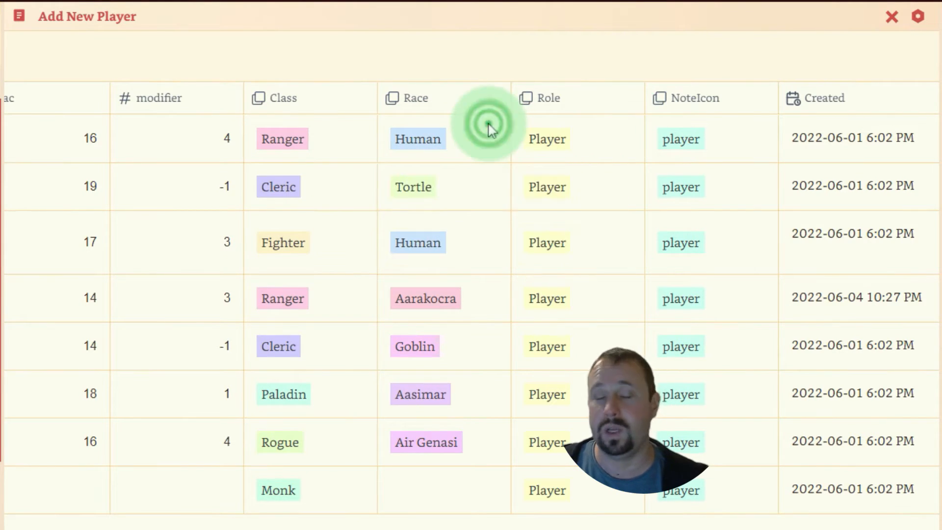
{"action": "mouse_move", "coordinate": [733, 81]}
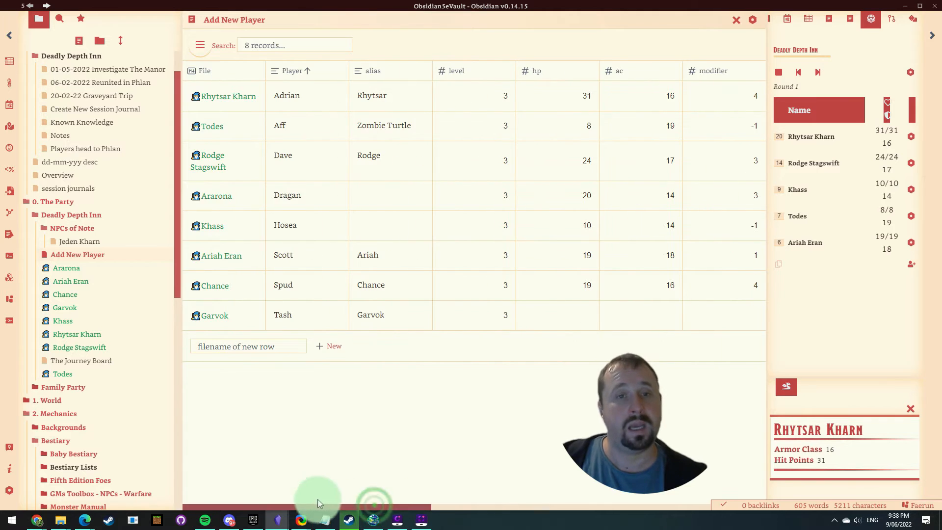
{"action": "mouse_move", "coordinate": [76, 254]}
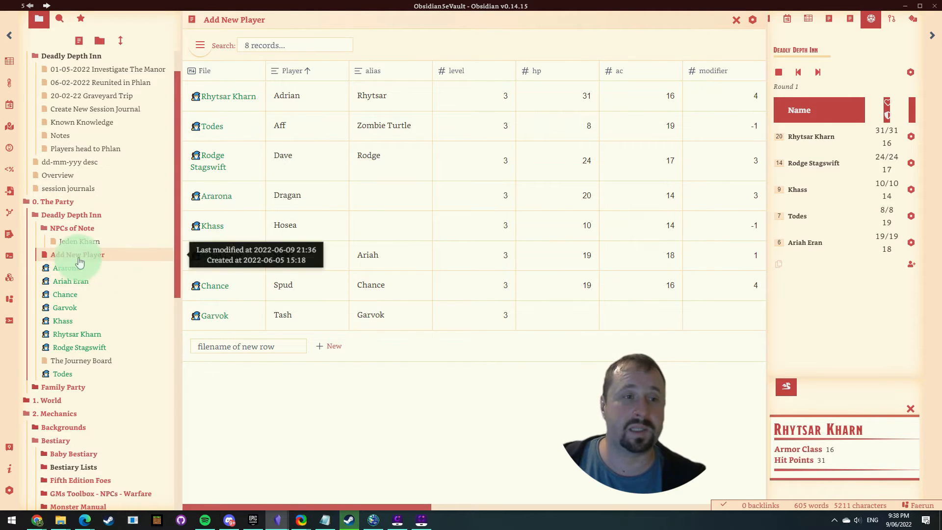
Add a Josh row with player Bob and begin its alias 'Du'.
{"action": "left_click", "coordinate": [227, 346]}
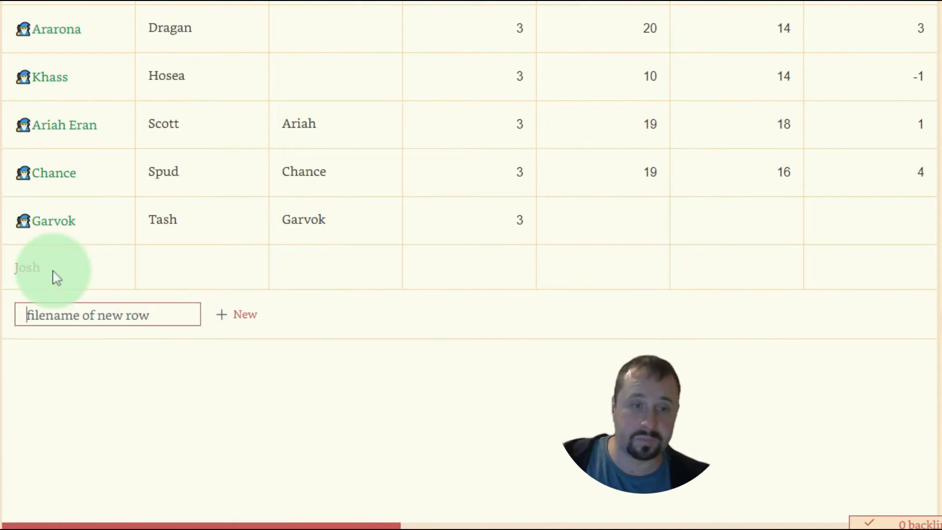
{"action": "left_click", "coordinate": [177, 267]}
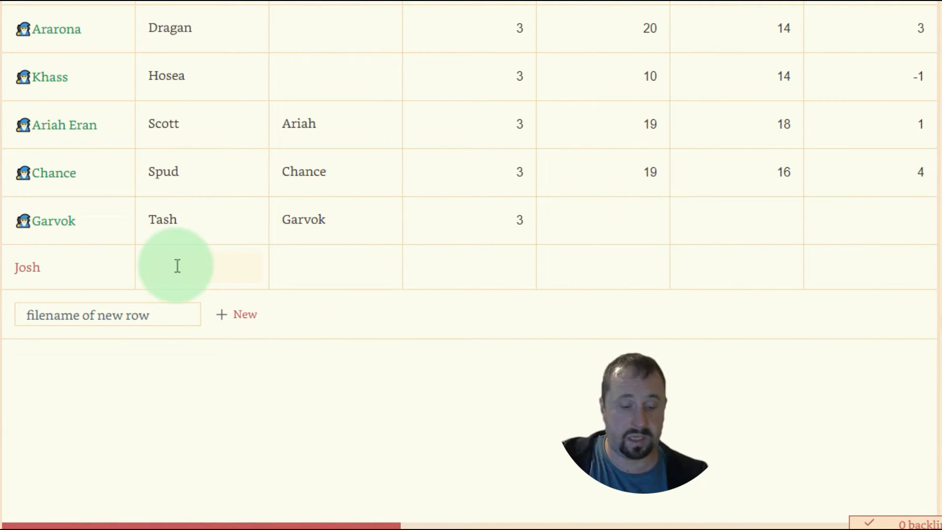
{"action": "type", "text": "Bob"}
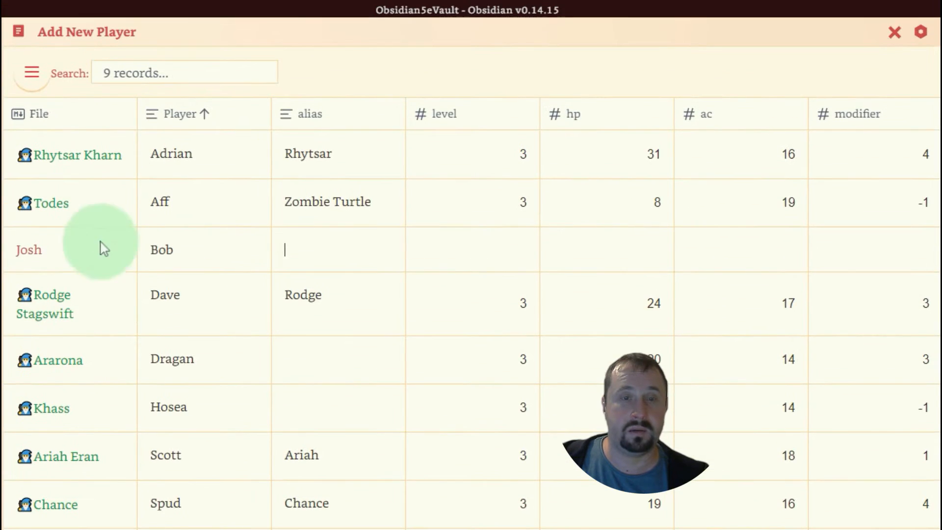
{"action": "type", "text": "Du"}
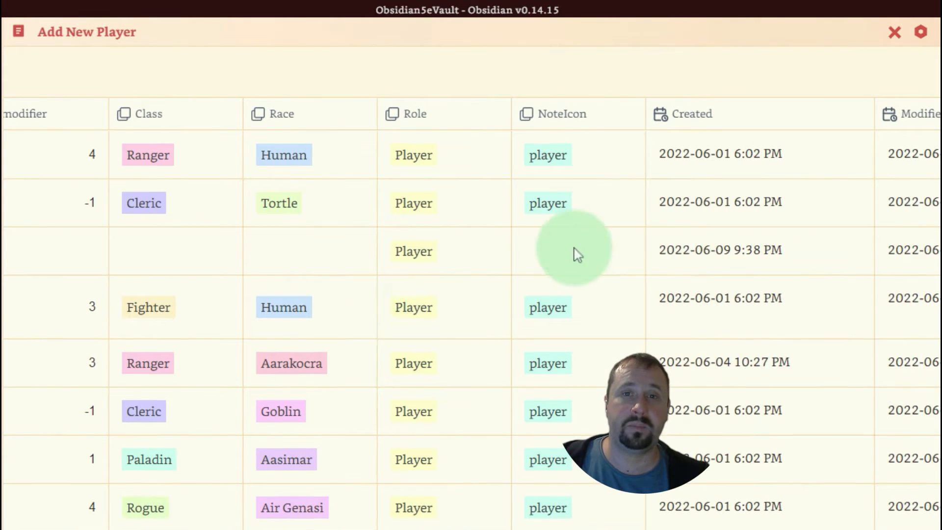
Fill Josh's alias Dungeon Master, level 20, hp 200, ac 500 and modifier 20.
{"action": "left_click", "coordinate": [294, 250]}
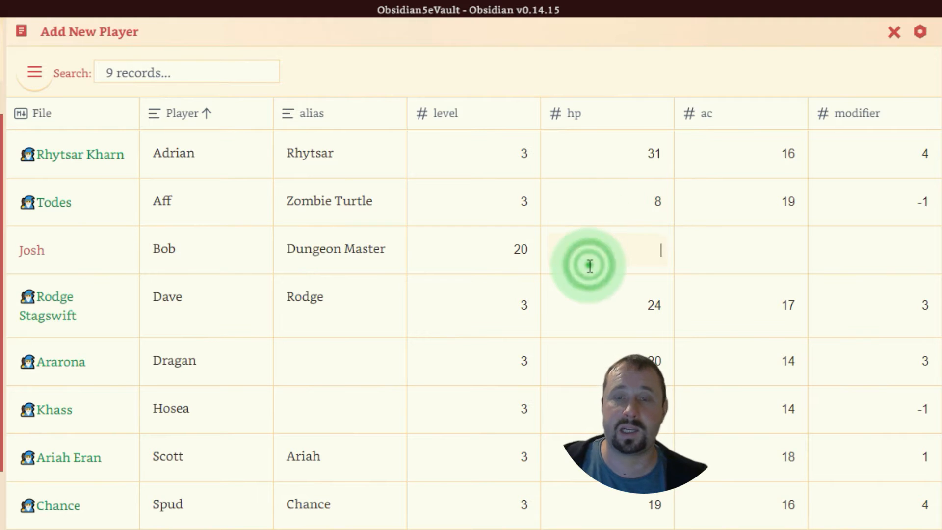
{"action": "type", "text": "200"}
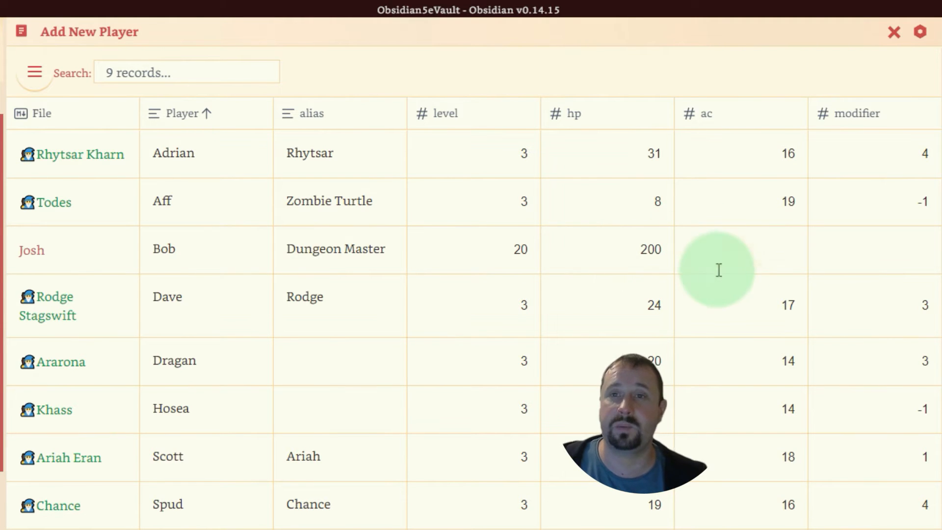
{"action": "type", "text": "500"}
{"action": "left_click", "coordinate": [875, 250]}
{"action": "type", "text": "20"}
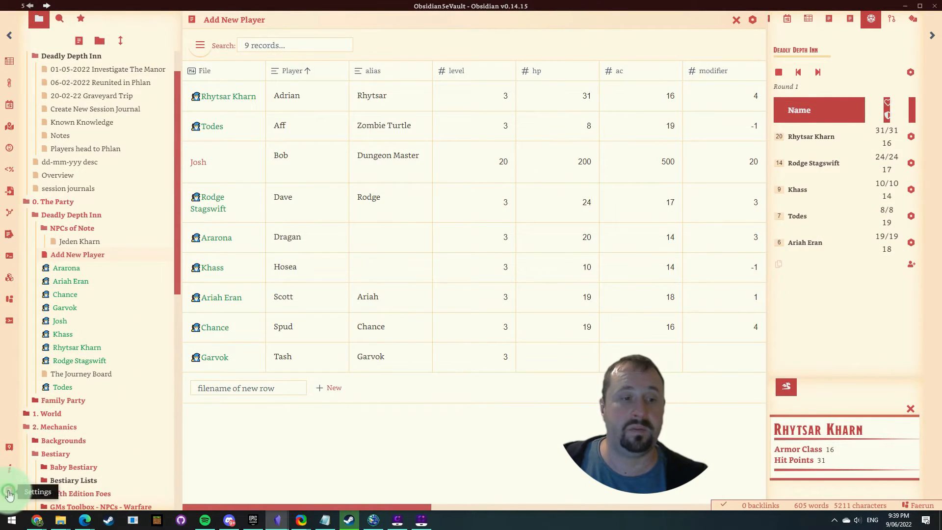
Reach the Initiative Tracker plugin settings listing saved players.
{"action": "left_click", "coordinate": [9, 492]}
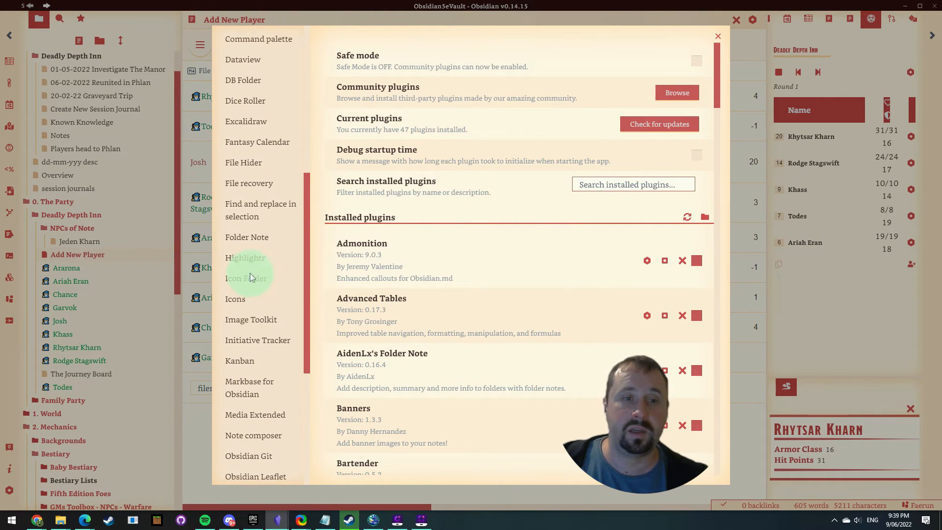
{"action": "left_click", "coordinate": [257, 340]}
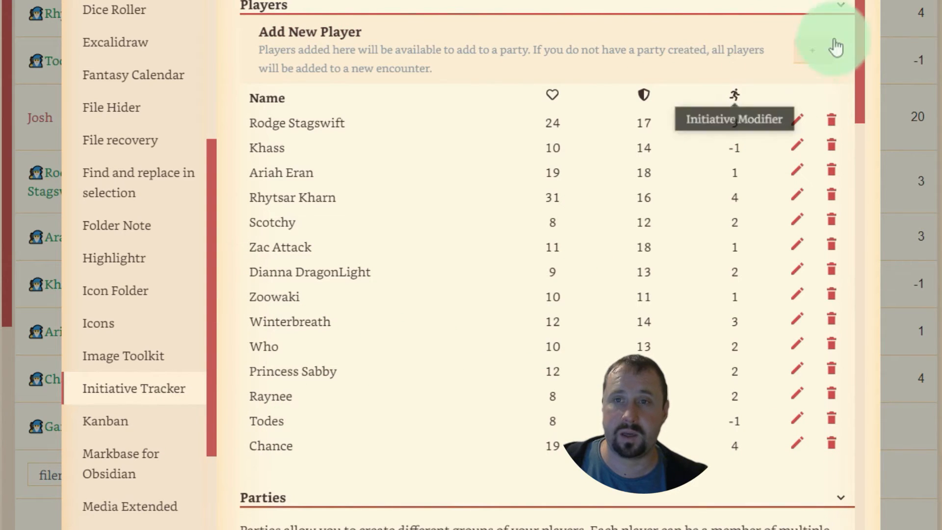
Save a tracker player Bob linked to the Josh note, then move down to the parties area.
{"action": "left_click", "coordinate": [811, 50]}
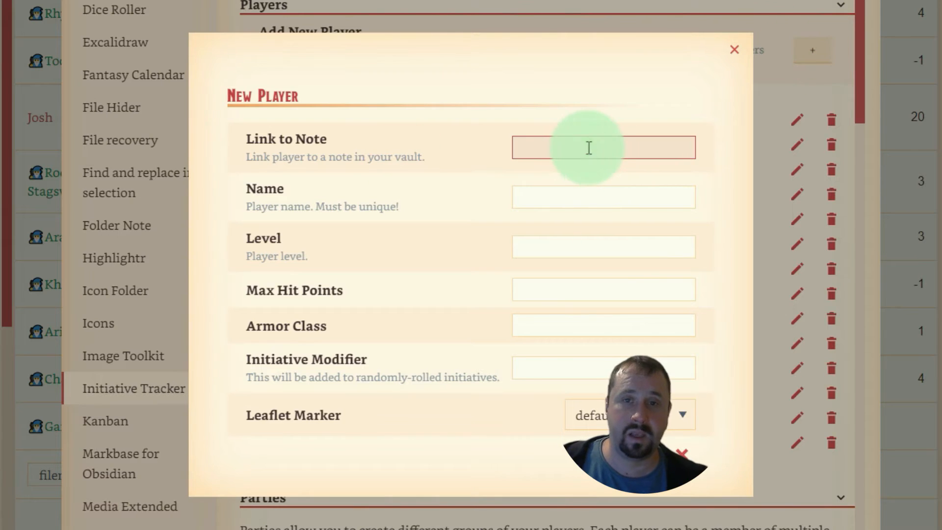
{"action": "left_click", "coordinate": [602, 147]}
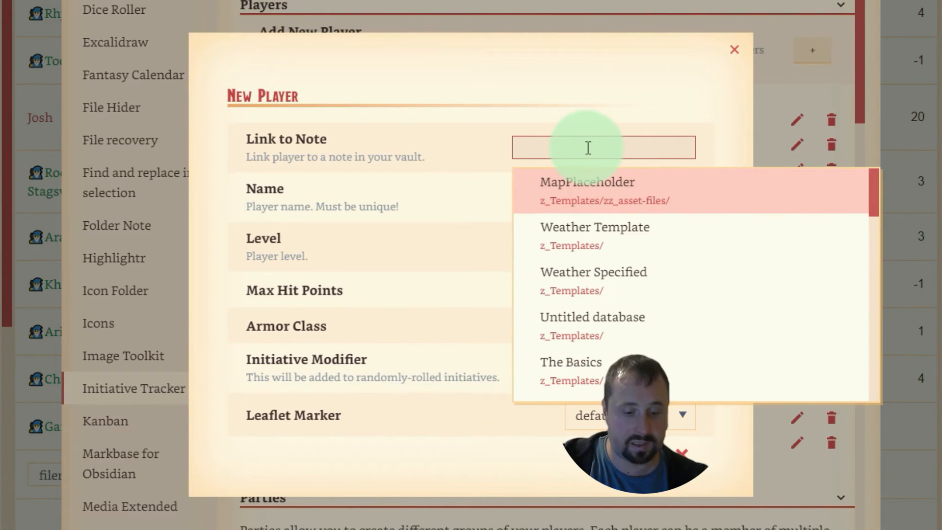
{"action": "type", "text": "Josh"}
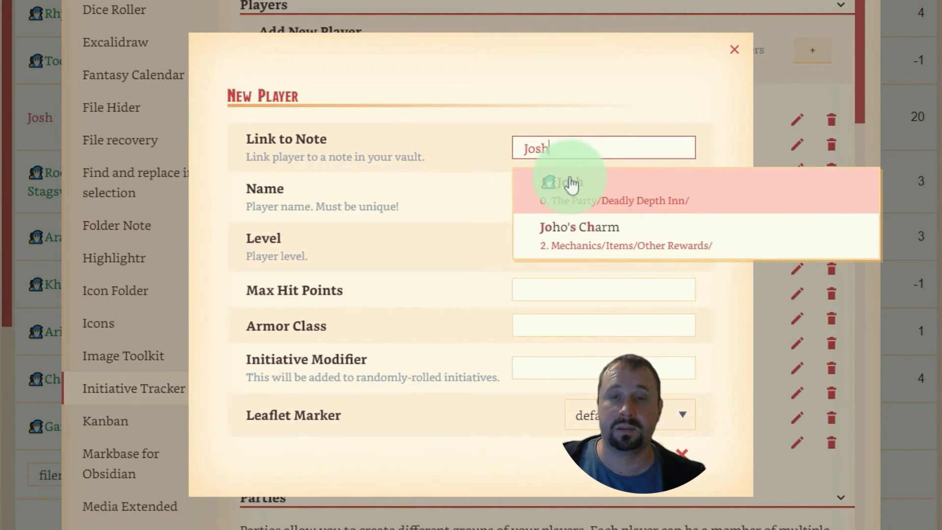
{"action": "left_click", "coordinate": [565, 192]}
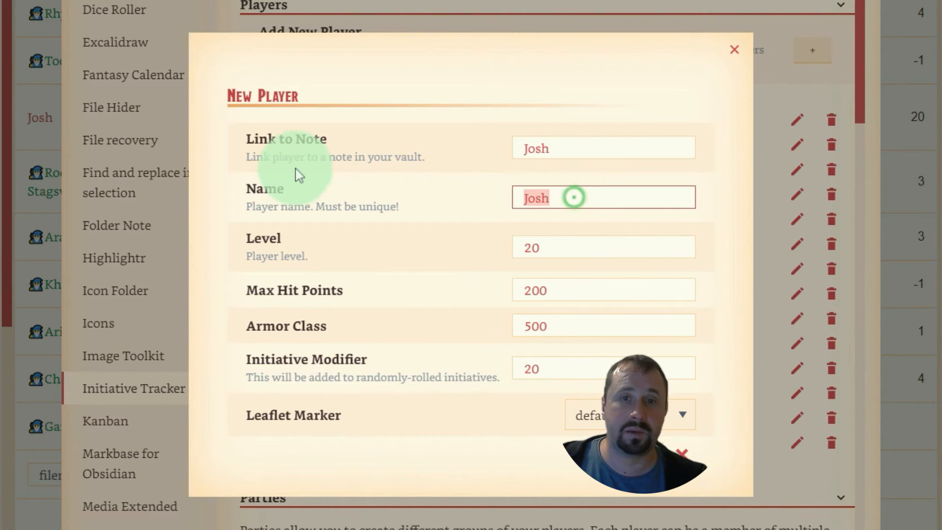
{"action": "type", "text": "Bob"}
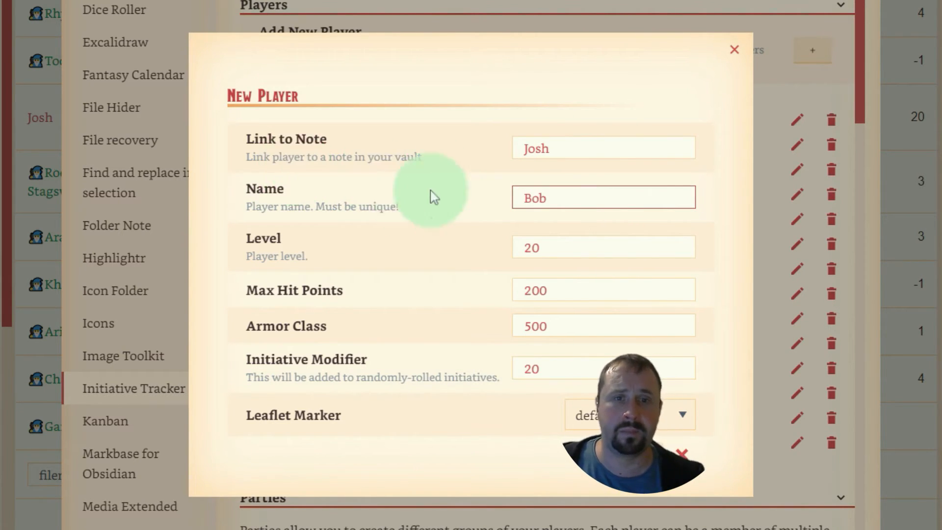
{"action": "left_click", "coordinate": [603, 290]}
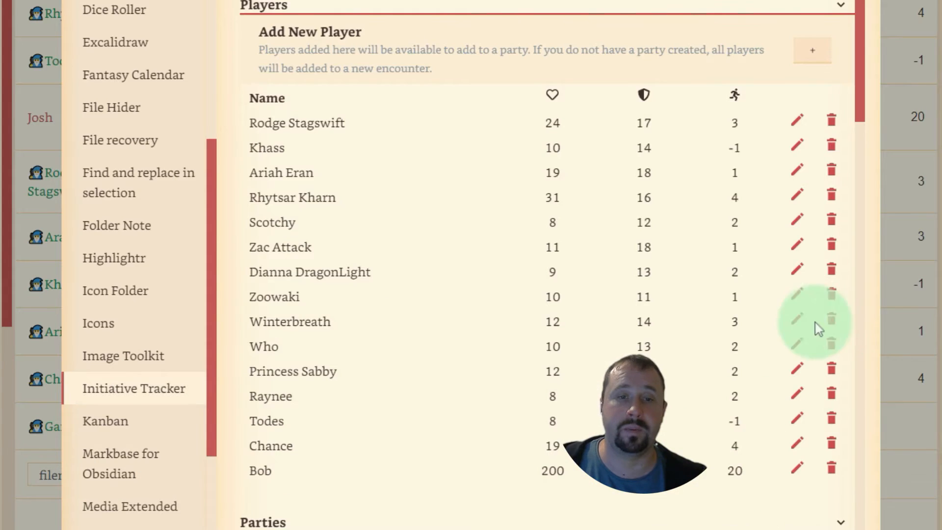
{"action": "scroll", "scroll_direction": "down", "scroll_amount": 3}
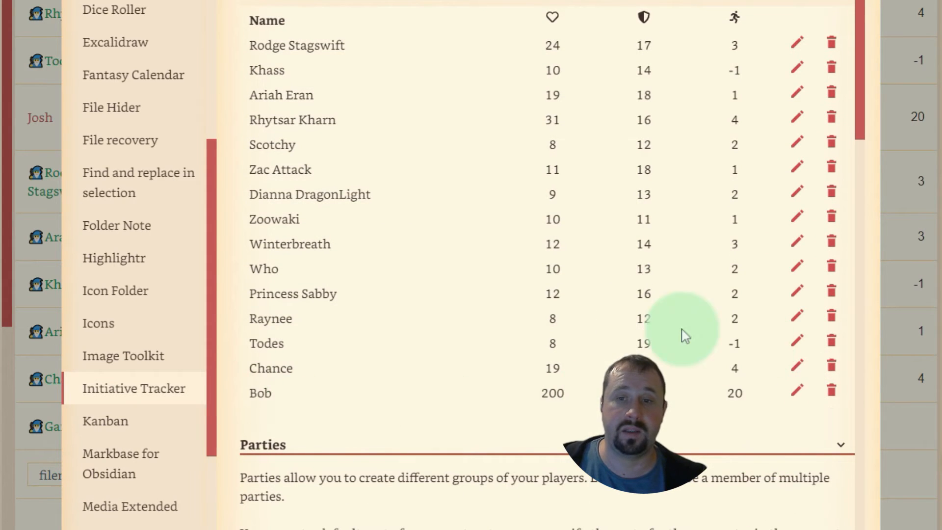
{"action": "scroll", "scroll_direction": "down", "scroll_amount": 3}
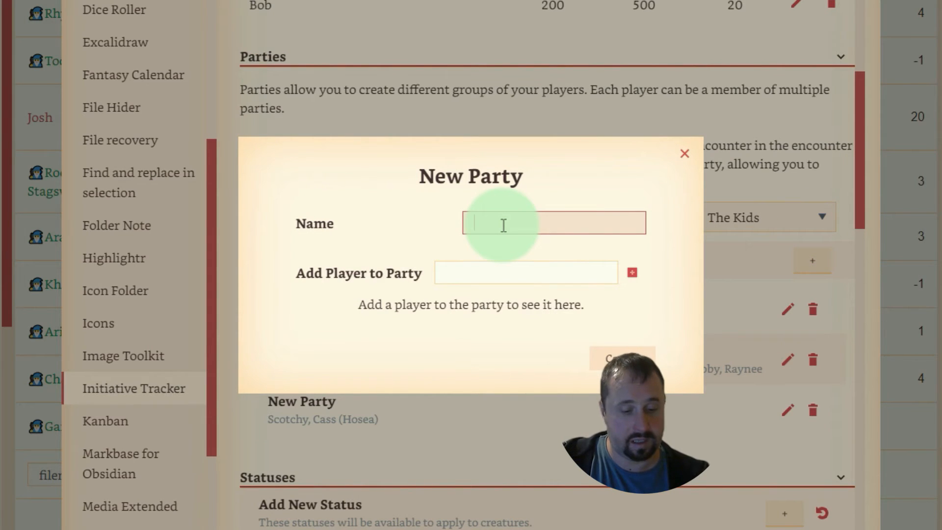
Name the new party 'YouTube Par...' and show the players available to add.
{"action": "type", "text": "YouTube Par"}
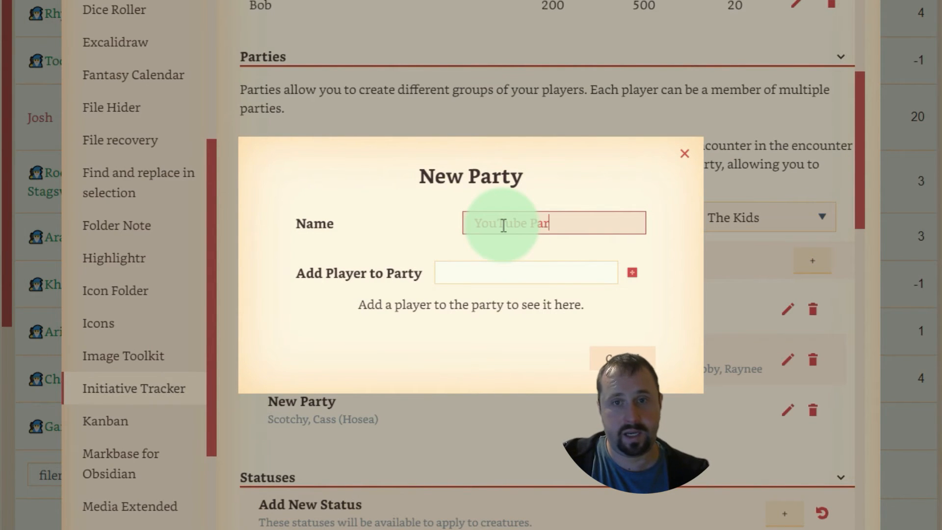
{"action": "left_click", "coordinate": [525, 272]}
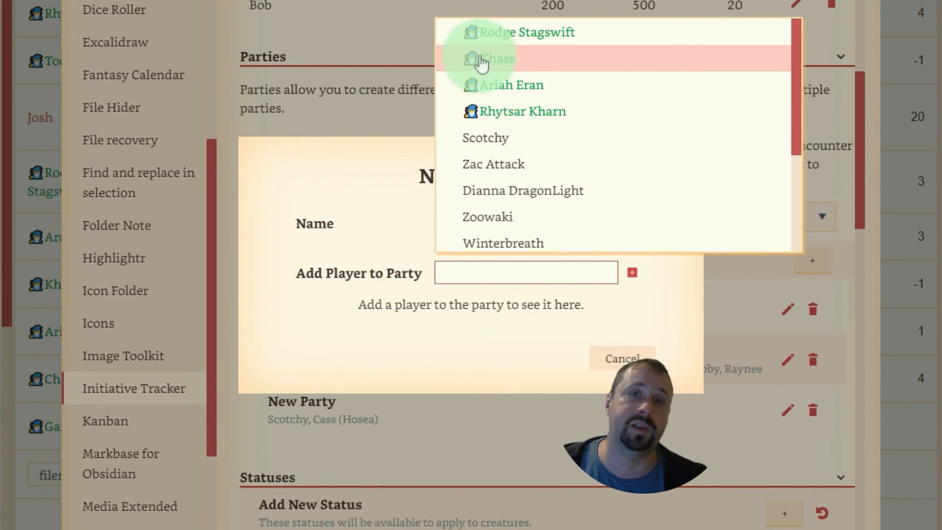
{"action": "mouse_move", "coordinate": [481, 31]}
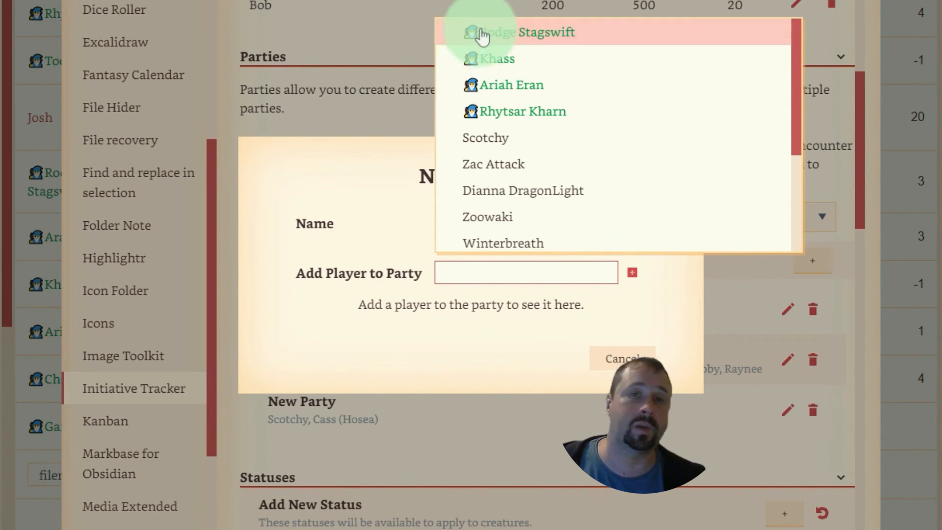
{"action": "mouse_move", "coordinate": [478, 95]}
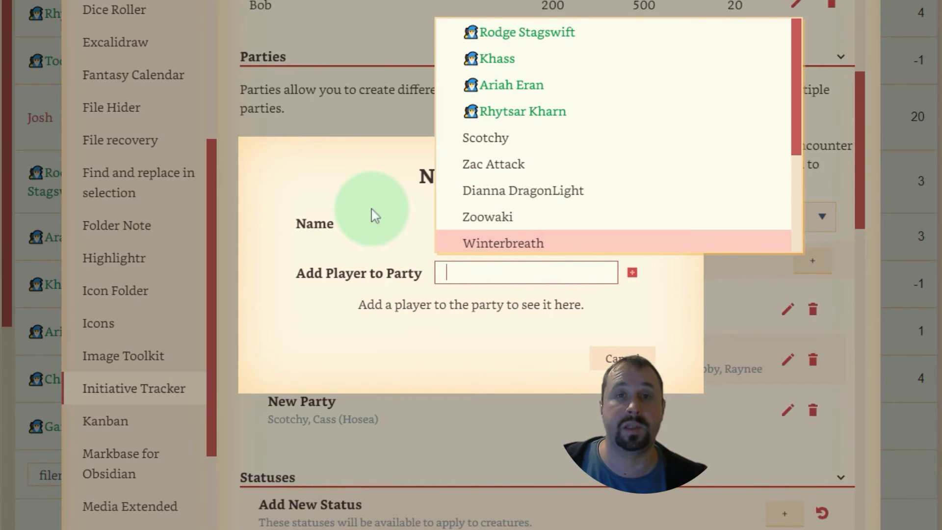
{"action": "mouse_move", "coordinate": [492, 58]}
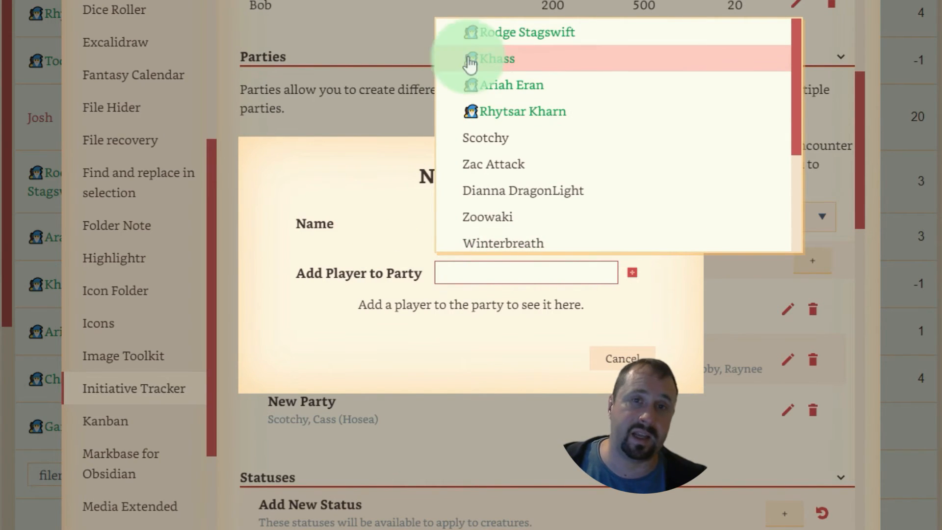
{"action": "mouse_move", "coordinate": [565, 32]}
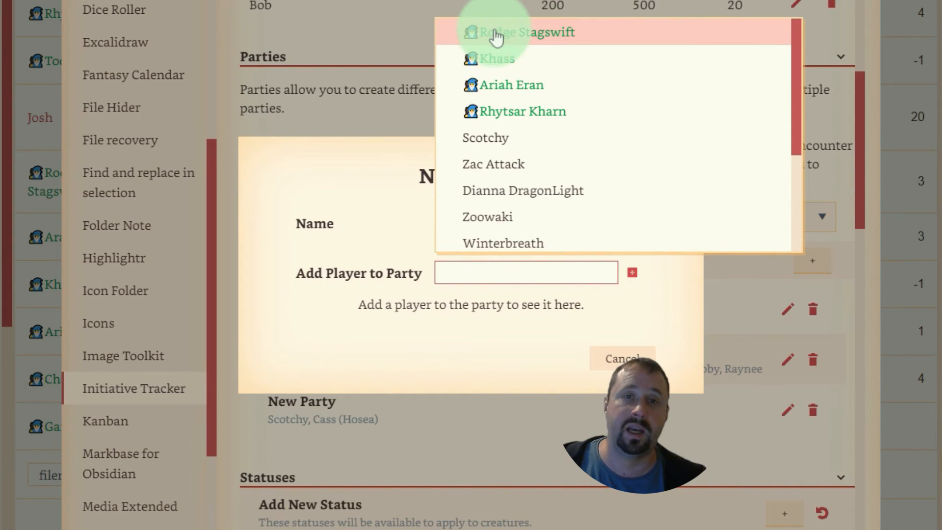
{"action": "mouse_move", "coordinate": [491, 58]}
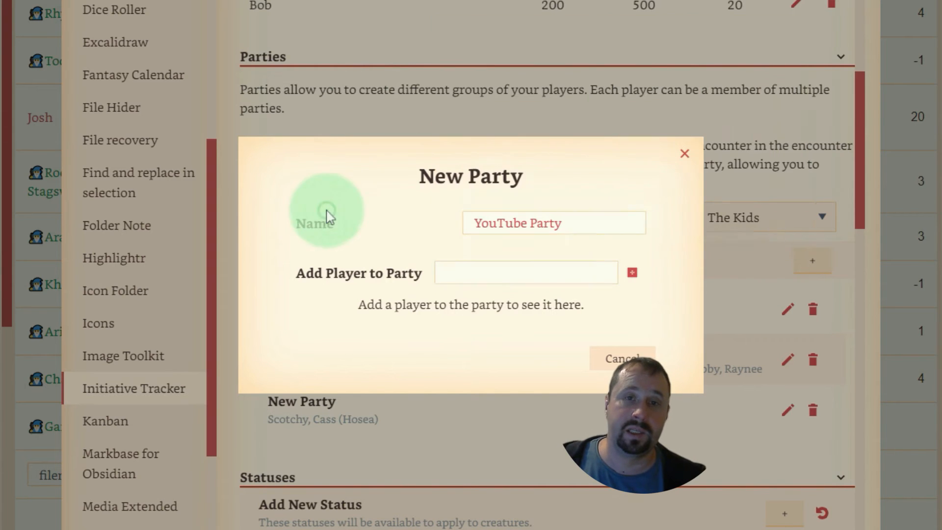
Save the empty YouTube Party so it appears in the Parties list.
{"action": "left_click", "coordinate": [683, 153]}
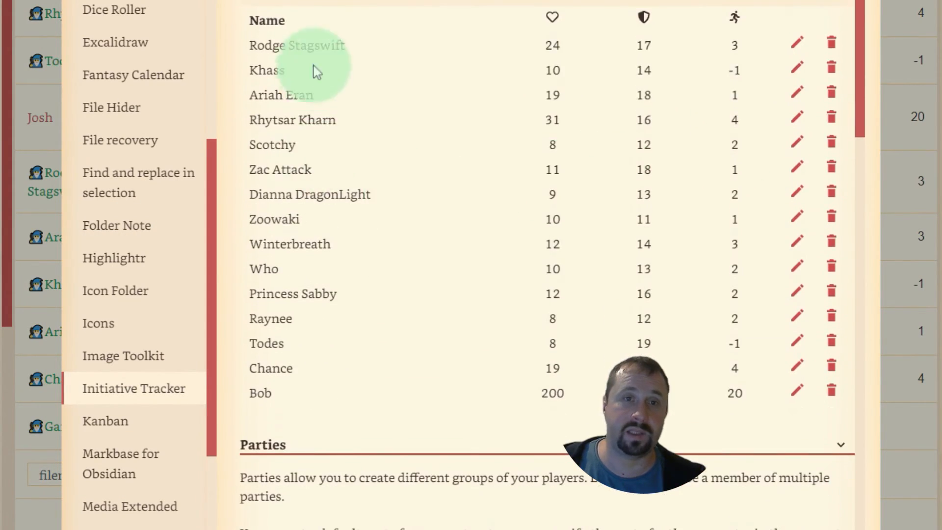
{"action": "mouse_move", "coordinate": [304, 385]}
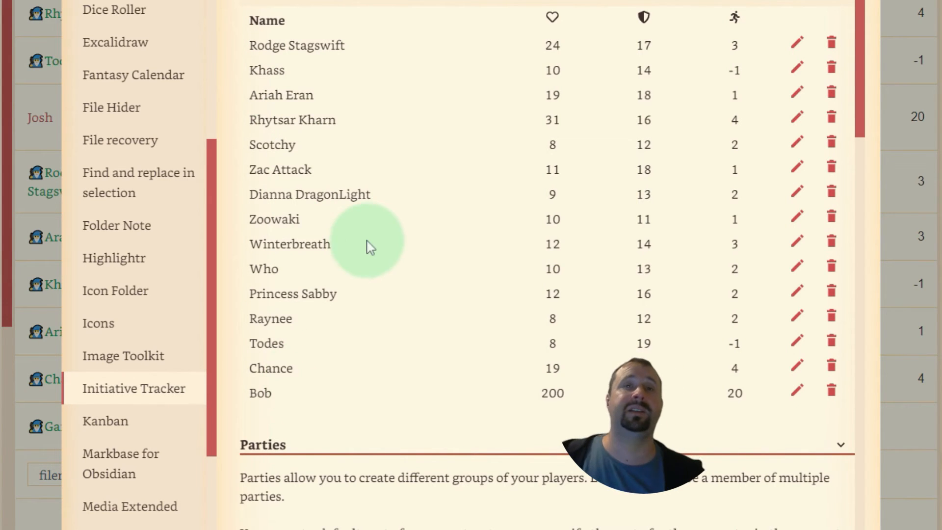
{"action": "scroll", "scroll_direction": "down", "scroll_amount": 3}
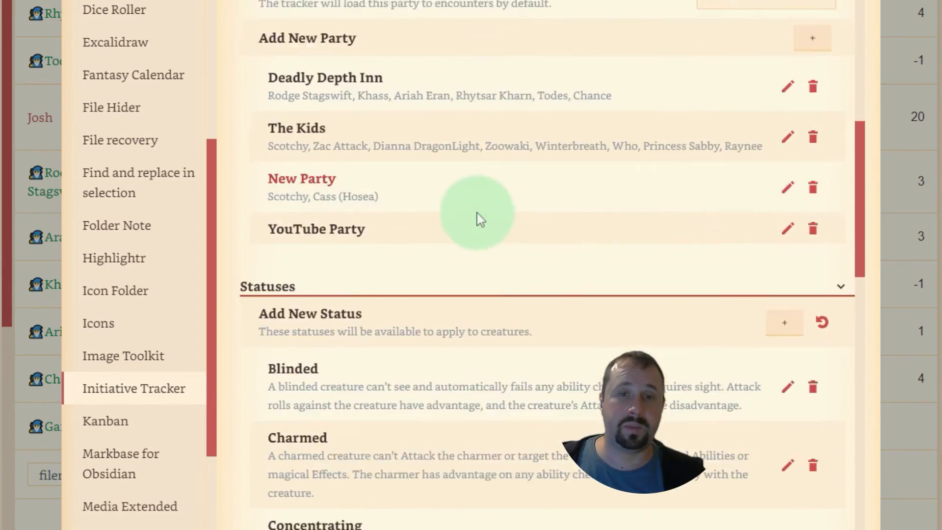
{"action": "scroll", "scroll_direction": "down", "scroll_amount": 3}
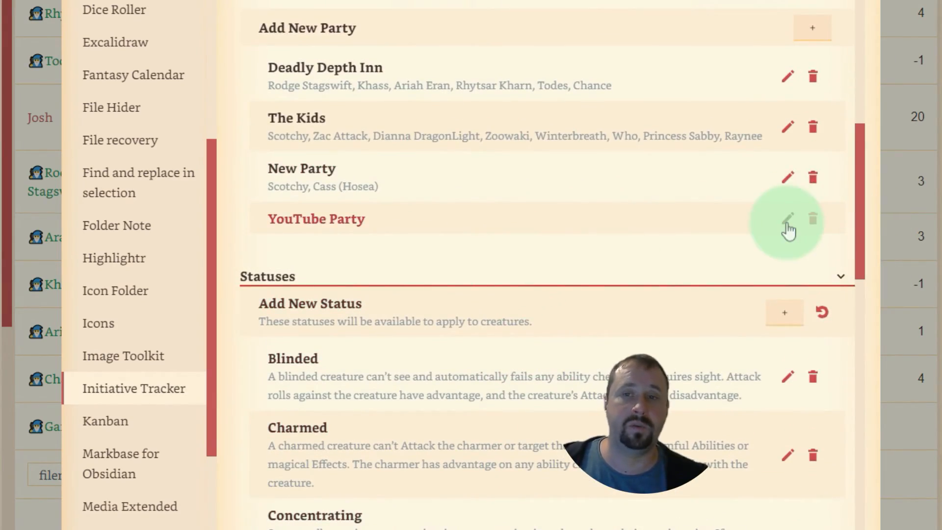
Add Rodge Stagswift, Khass, Rhytsar Kharn and Ariah Eran as YouTube Party members.
{"action": "left_click", "coordinate": [788, 229]}
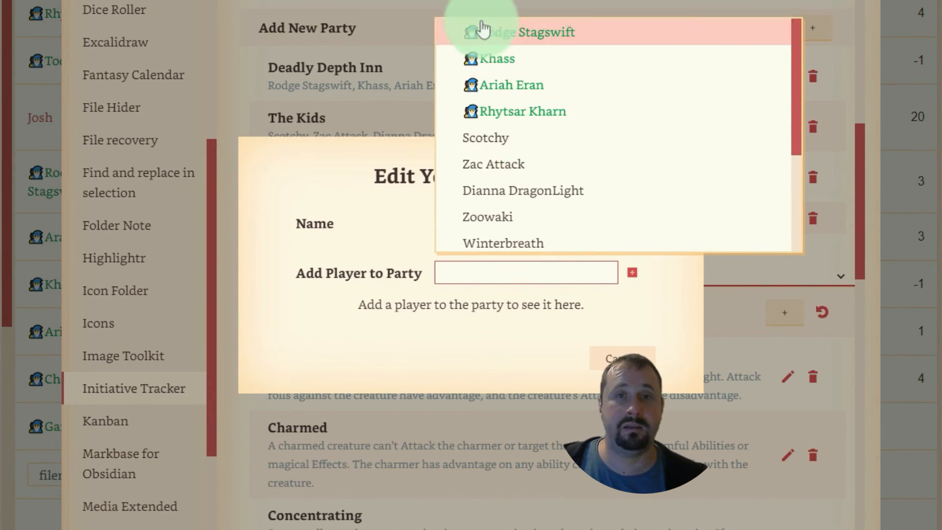
{"action": "scroll", "scroll_direction": "down", "scroll_amount": 3}
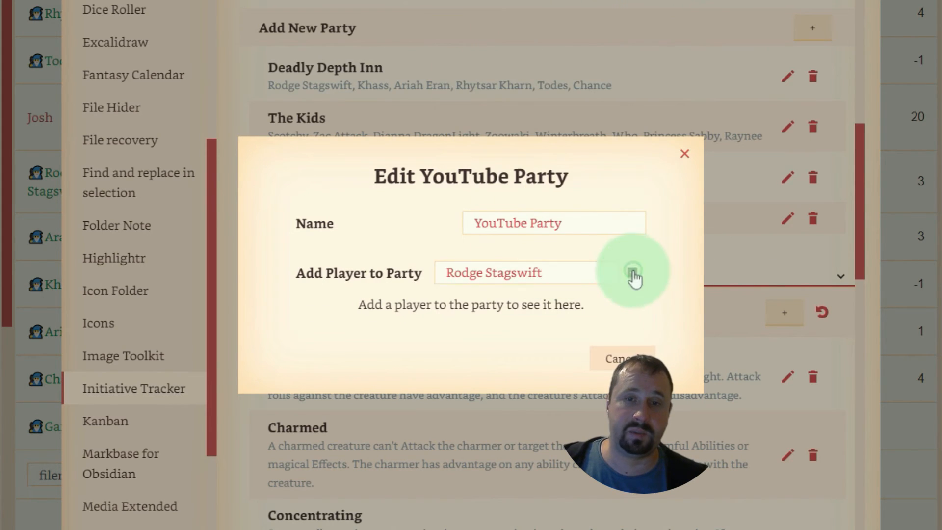
{"action": "left_click", "coordinate": [631, 272]}
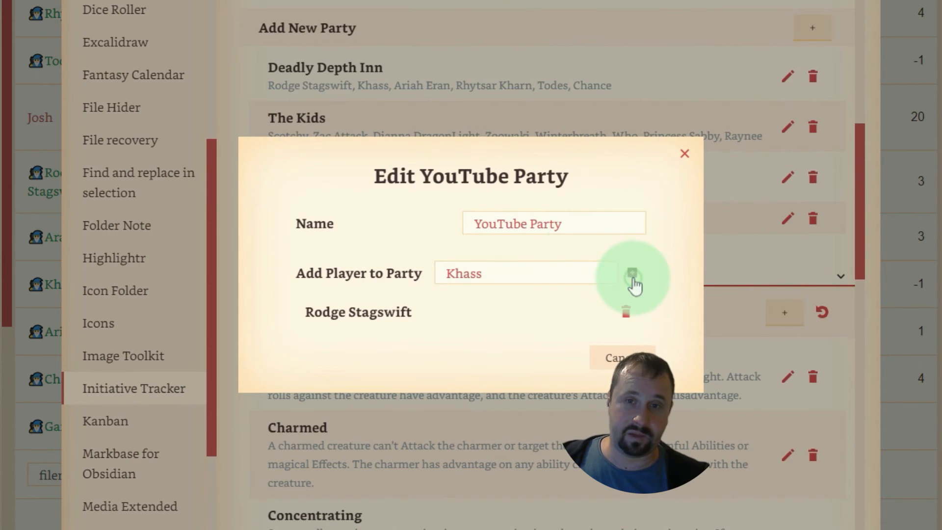
{"action": "left_click", "coordinate": [635, 283]}
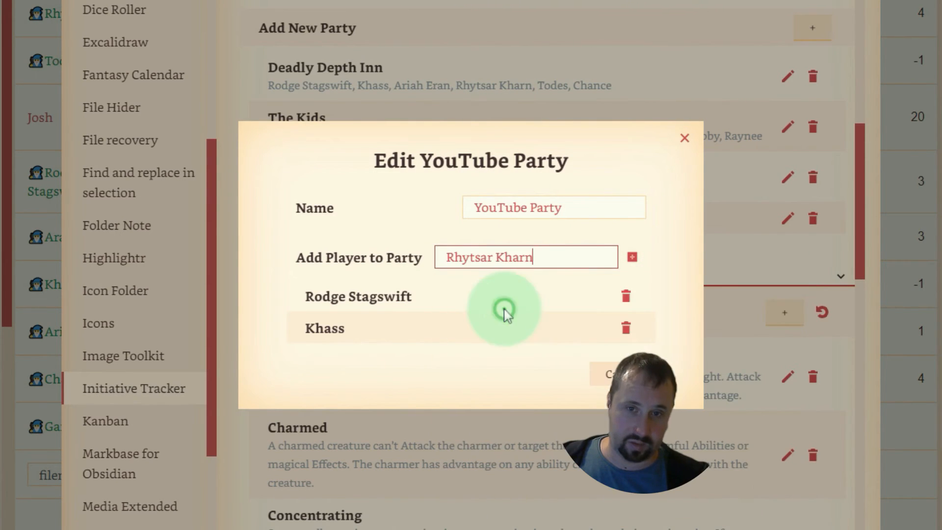
{"action": "left_click", "coordinate": [631, 257]}
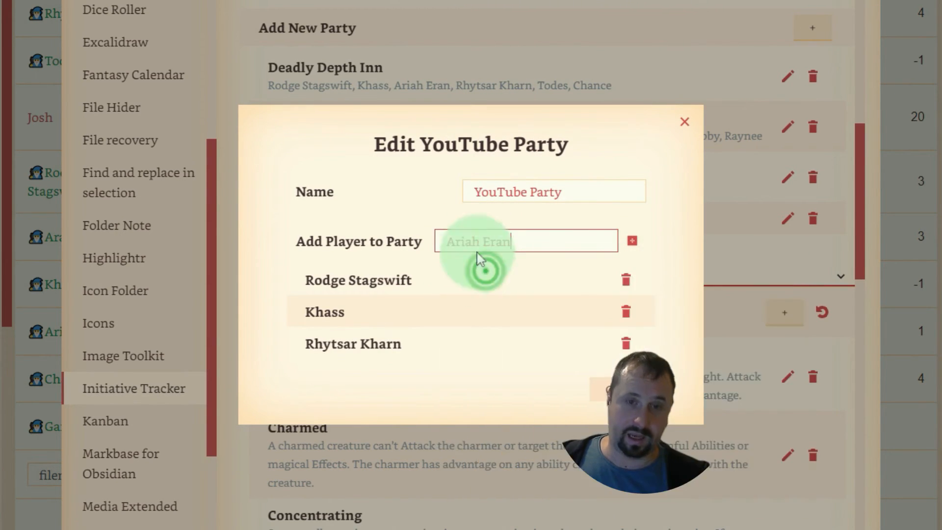
{"action": "left_click", "coordinate": [631, 241]}
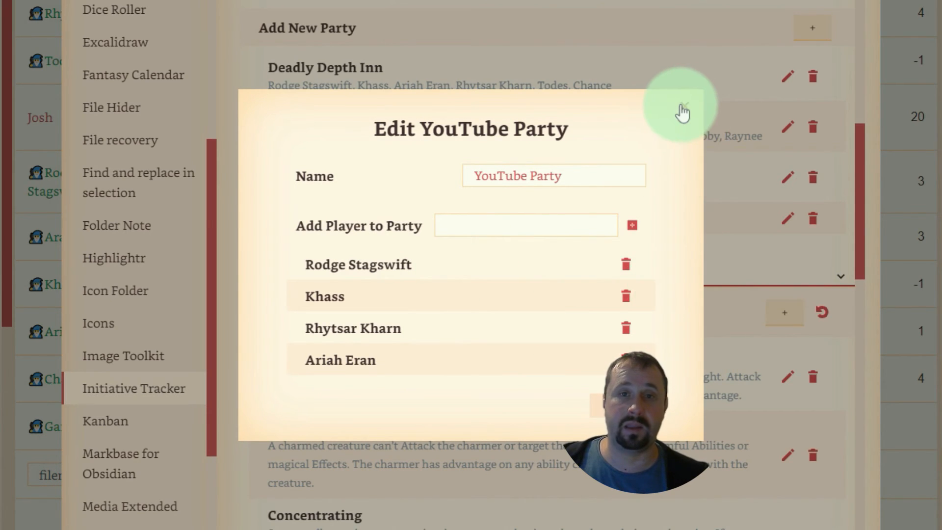
{"action": "left_click", "coordinate": [684, 112]}
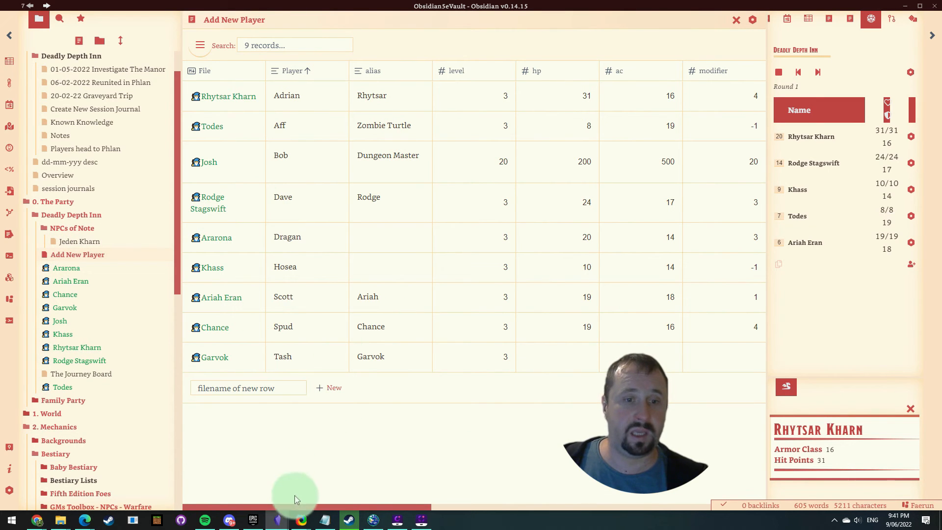
{"action": "mouse_move", "coordinate": [252, 130]}
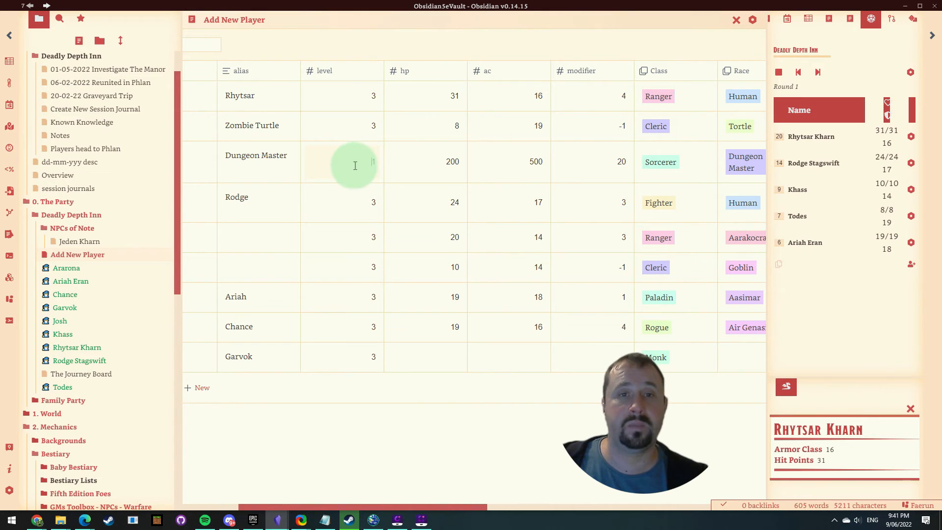
Enter 15 as Josh's level in the players table.
{"action": "type", "text": "15"}
{"action": "left_click", "coordinate": [426, 161]}
{"action": "type", "text": "25"}
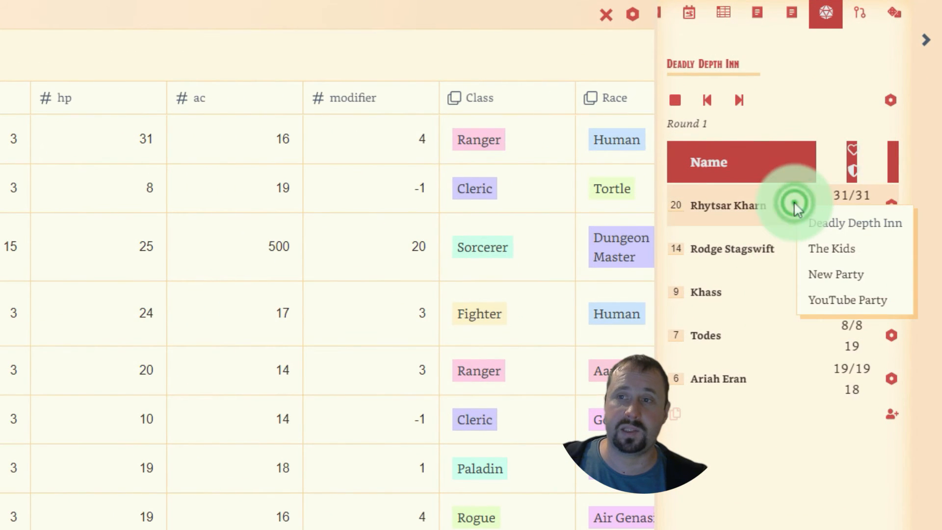
Load YouTube Party in the tracker, then search 'Bob' in its member editor.
{"action": "left_click", "coordinate": [846, 299]}
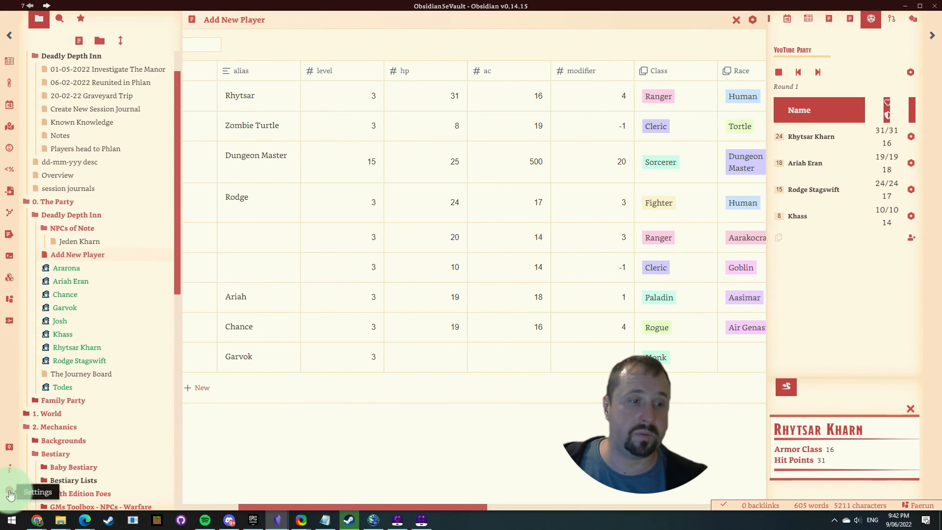
{"action": "left_click", "coordinate": [9, 492]}
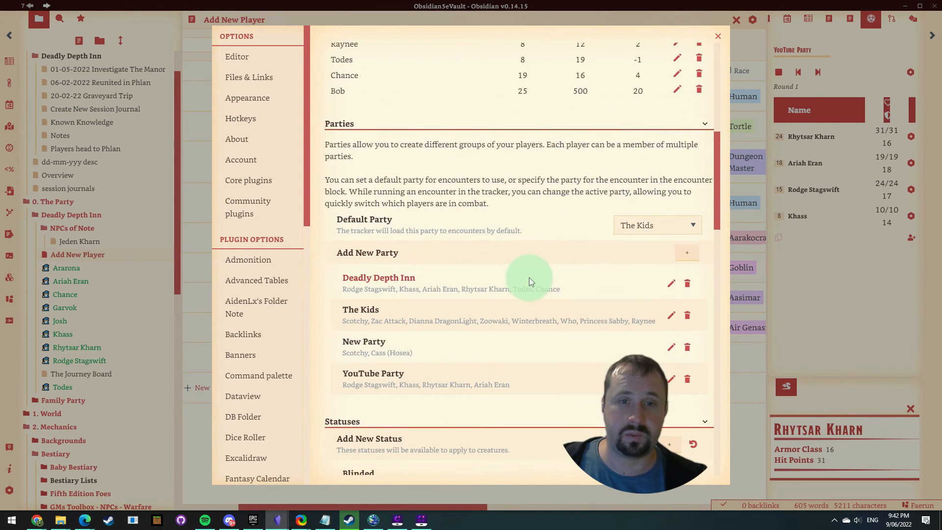
{"action": "left_click", "coordinate": [671, 379]}
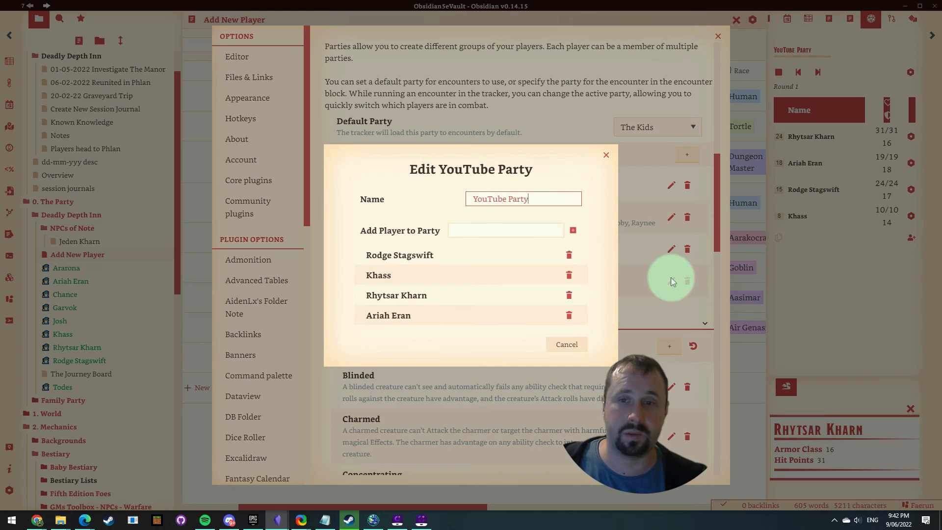
{"action": "left_click", "coordinate": [505, 229]}
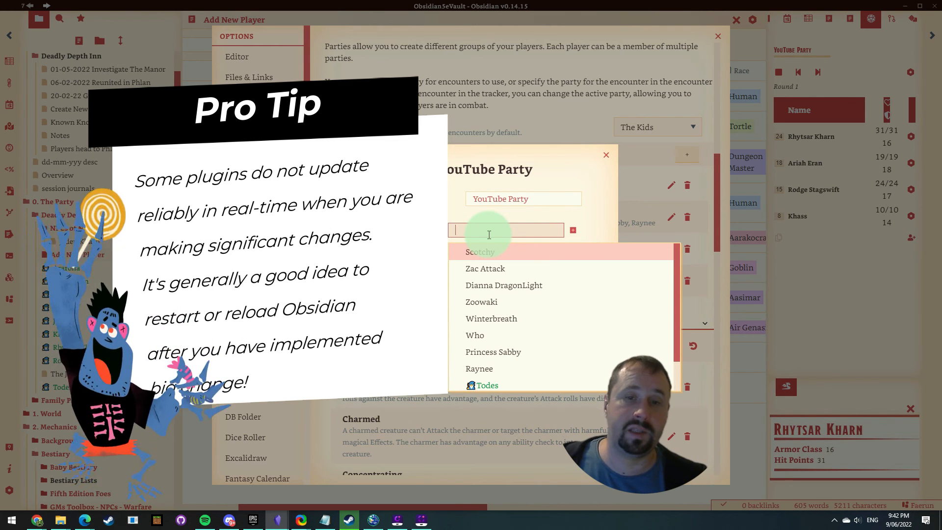
{"action": "type", "text": "Bob"}
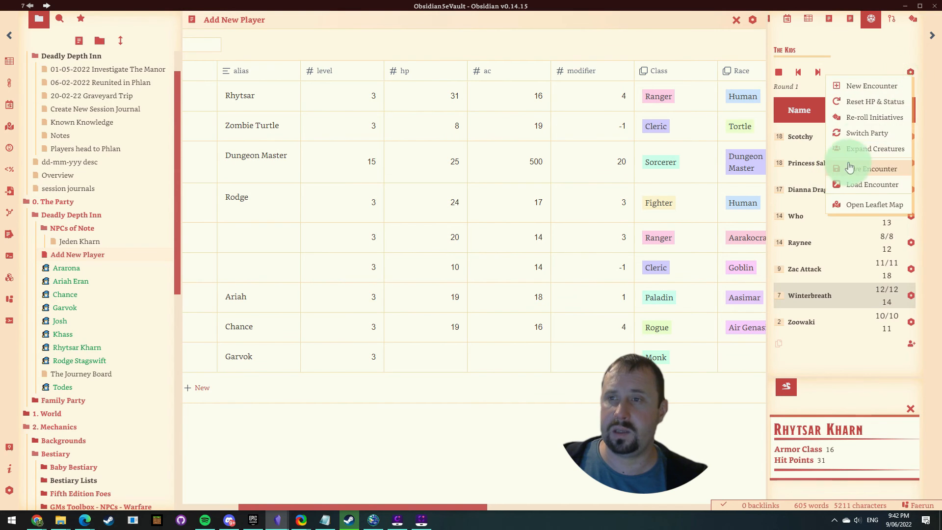
Switch the initiative tracker's party from The Kids back to YouTube Party.
{"action": "left_click", "coordinate": [867, 133]}
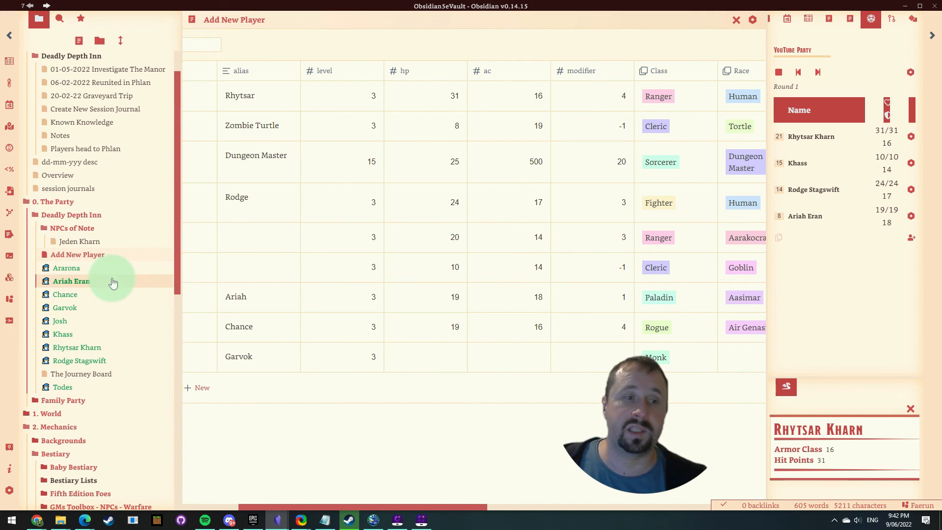
{"action": "mouse_move", "coordinate": [72, 281]}
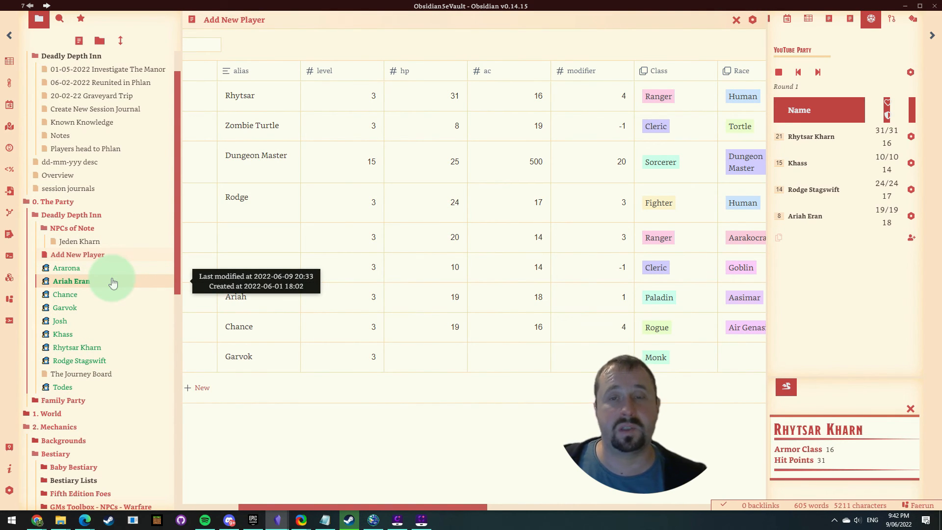
{"action": "mouse_move", "coordinate": [763, 229]}
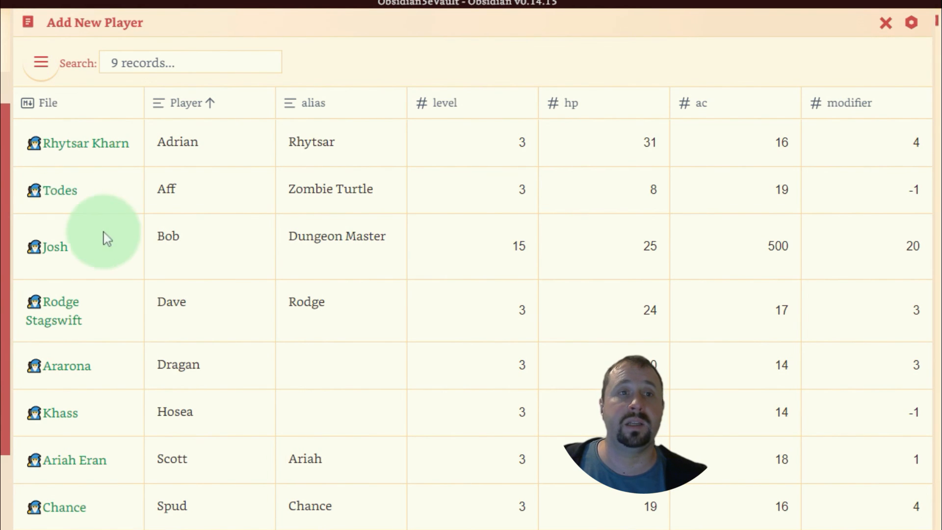
{"action": "mouse_move", "coordinate": [447, 153]}
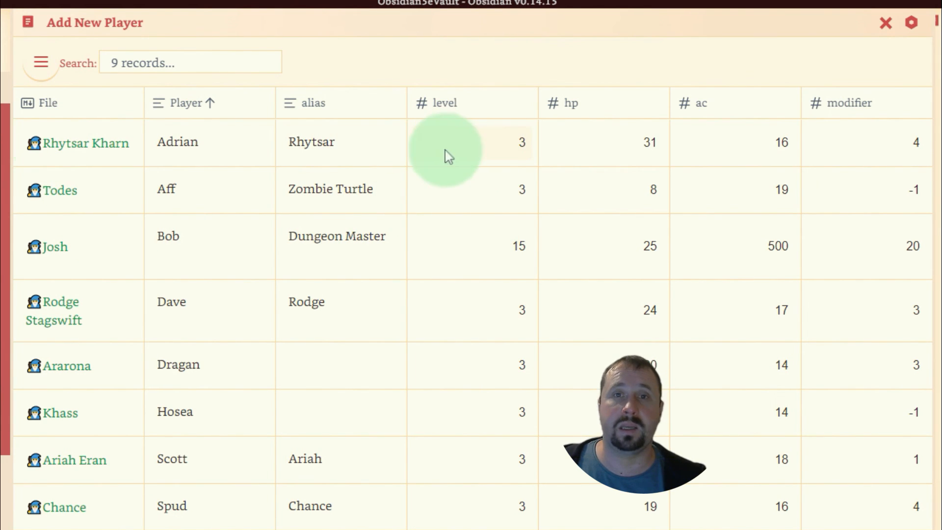
{"action": "mouse_move", "coordinate": [718, 143]}
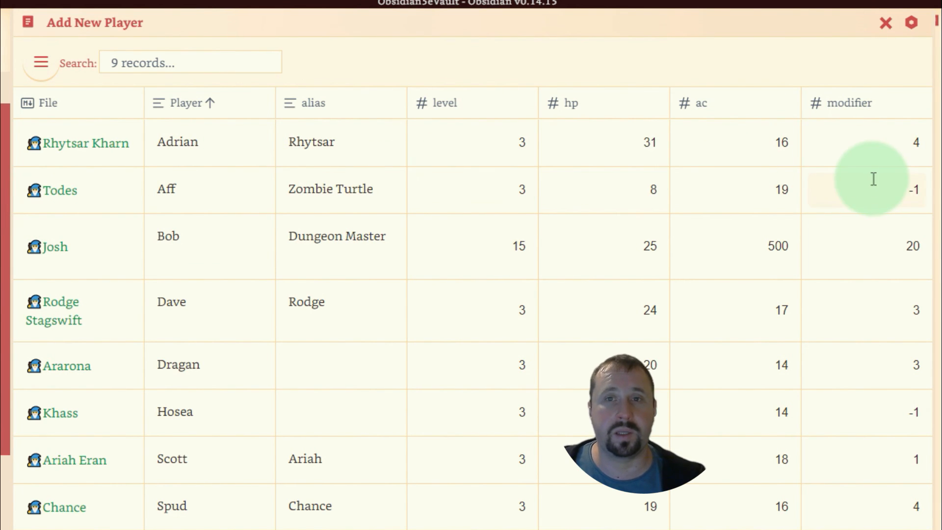
{"action": "mouse_move", "coordinate": [737, 419]}
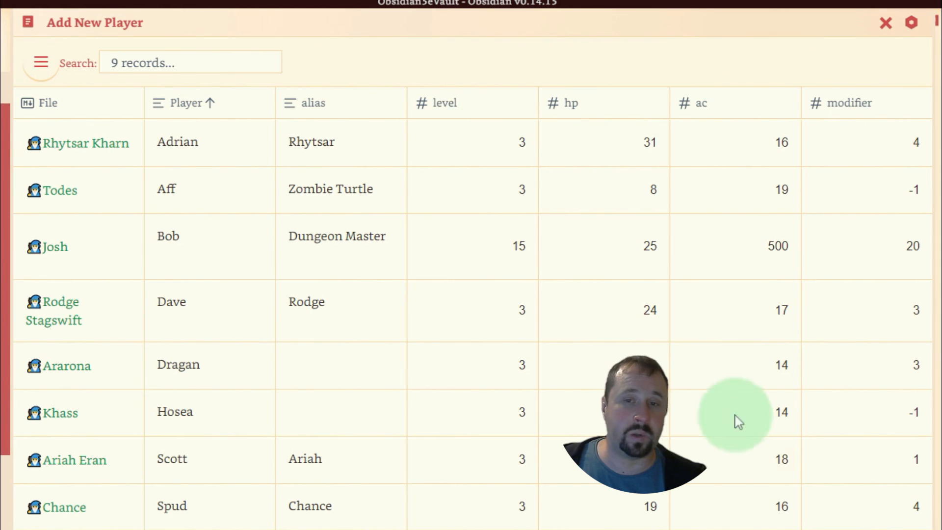